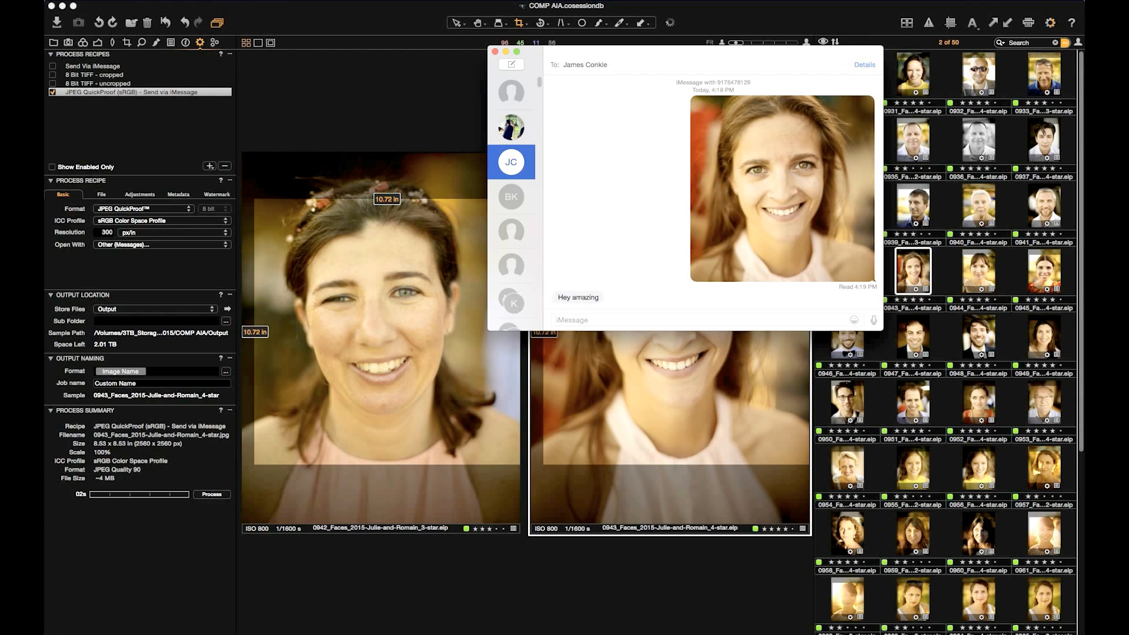
{"action": "type", "text": "than"}
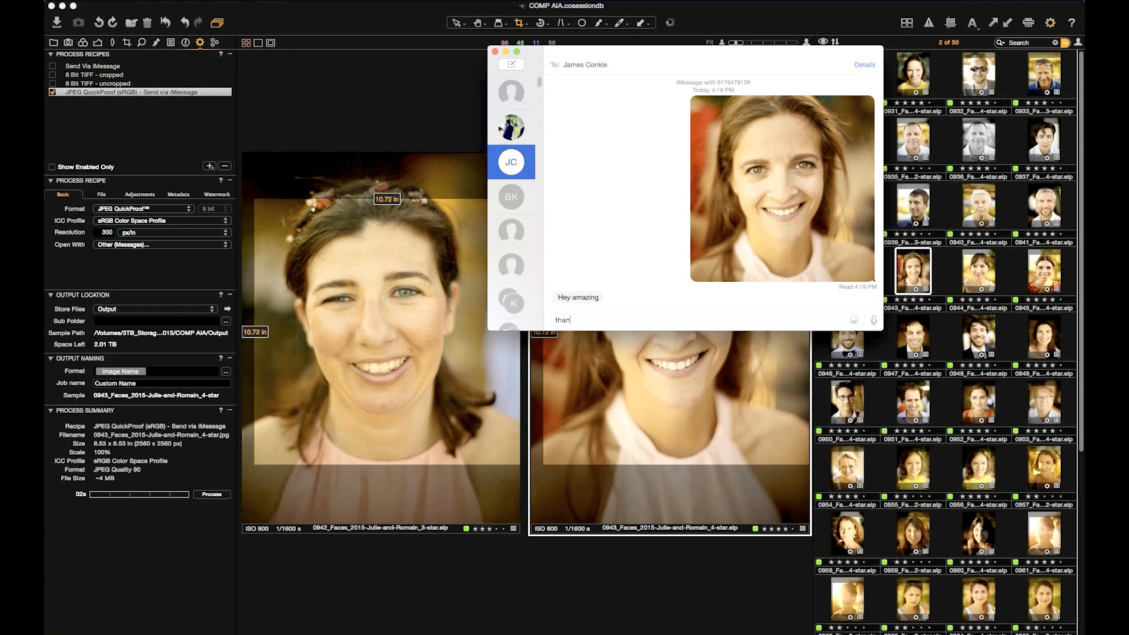